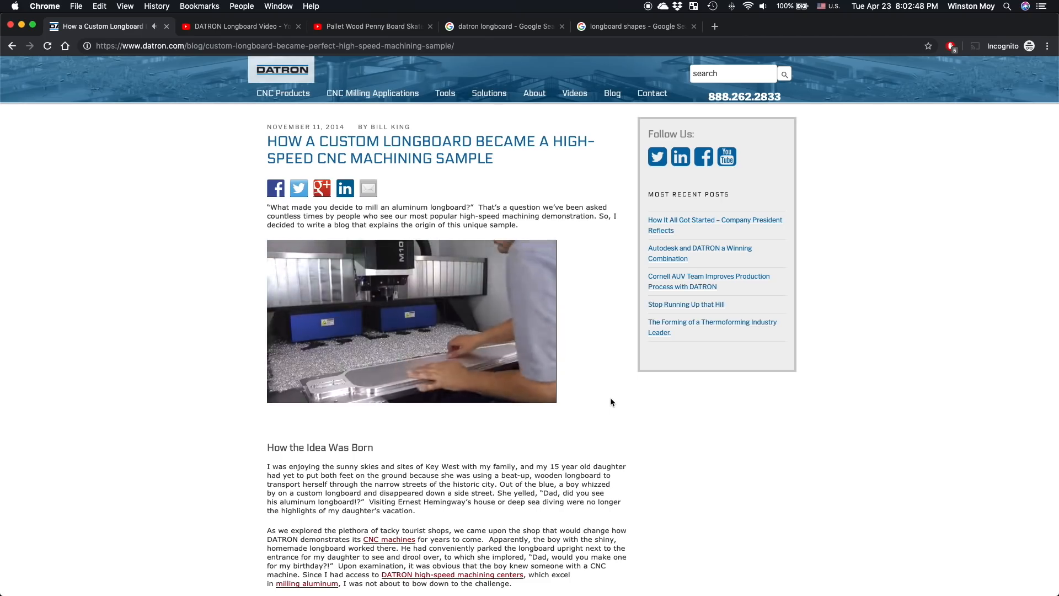
- Review the DATRON aluminium longboard blog article and its Google Images result
left_click(412, 321)
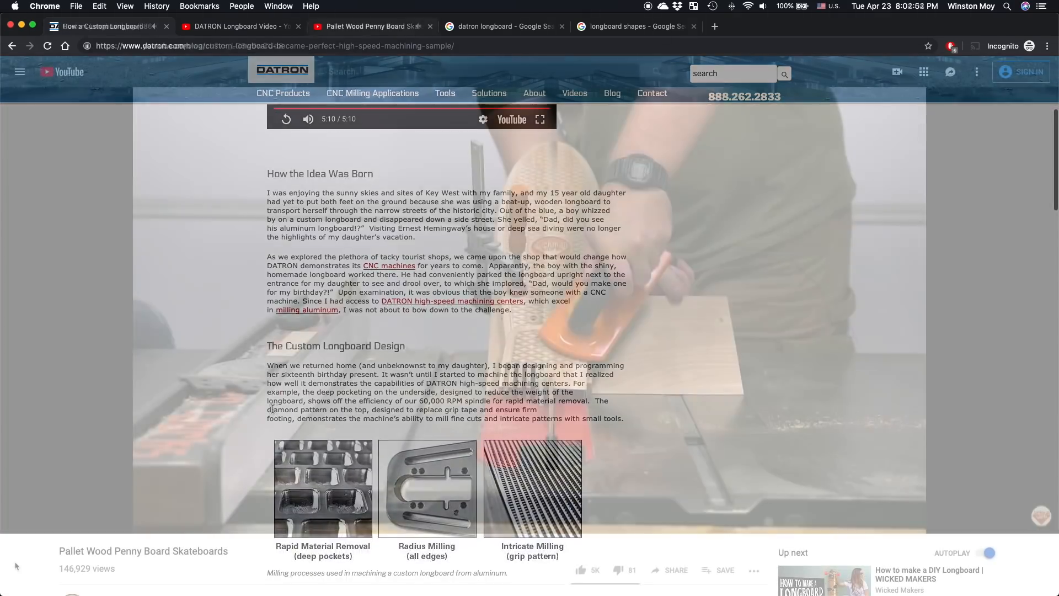
left_click(365, 27)
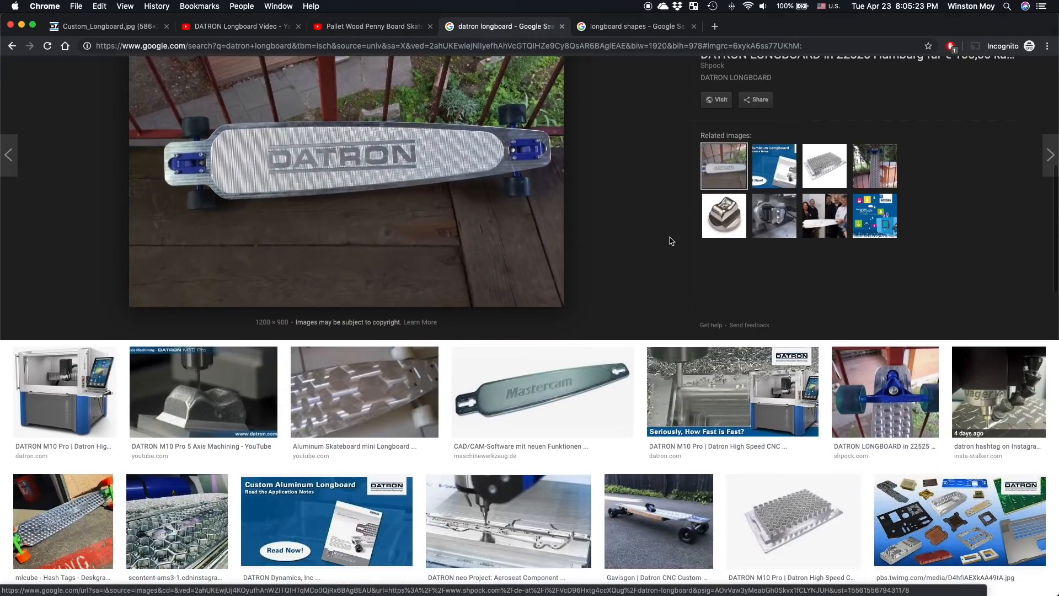
- Find and enlarge the mlcube Deskgram photo of the hexagon-pocketed DATRON longboard
scroll("down", 3)
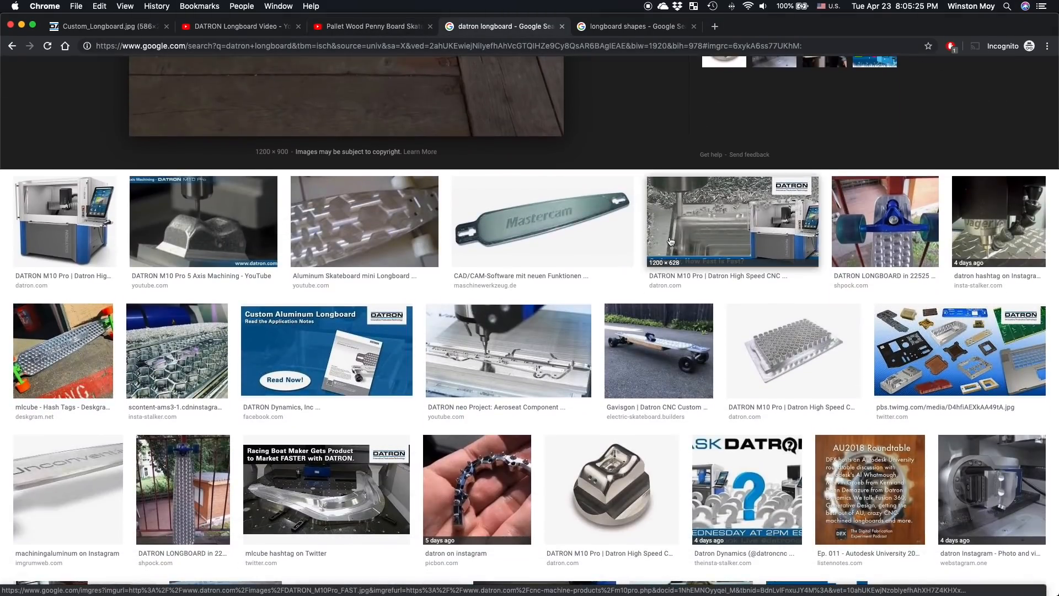
scroll("down", 3)
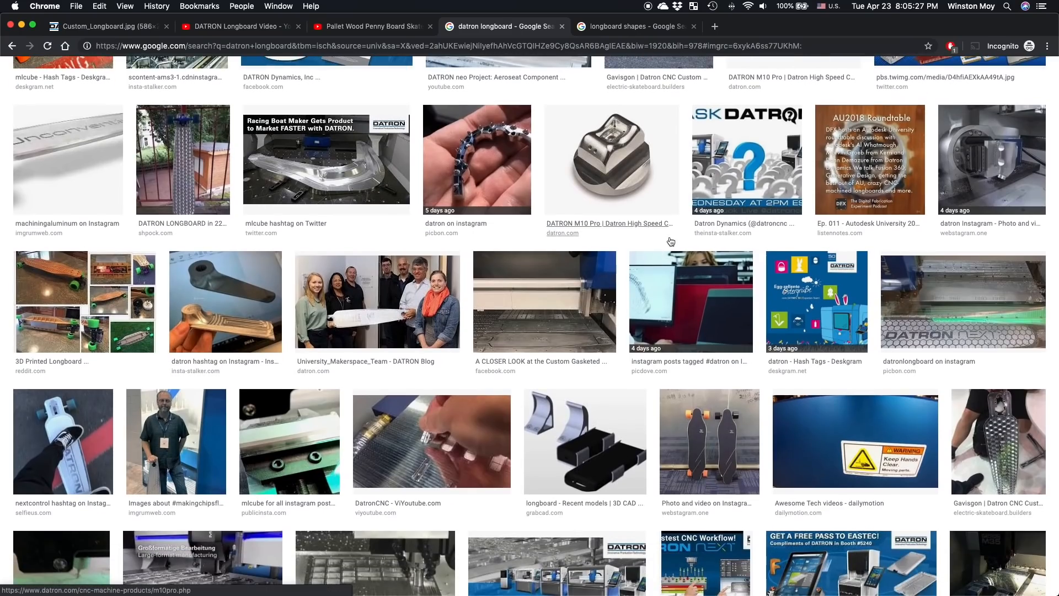
scroll("down", 3)
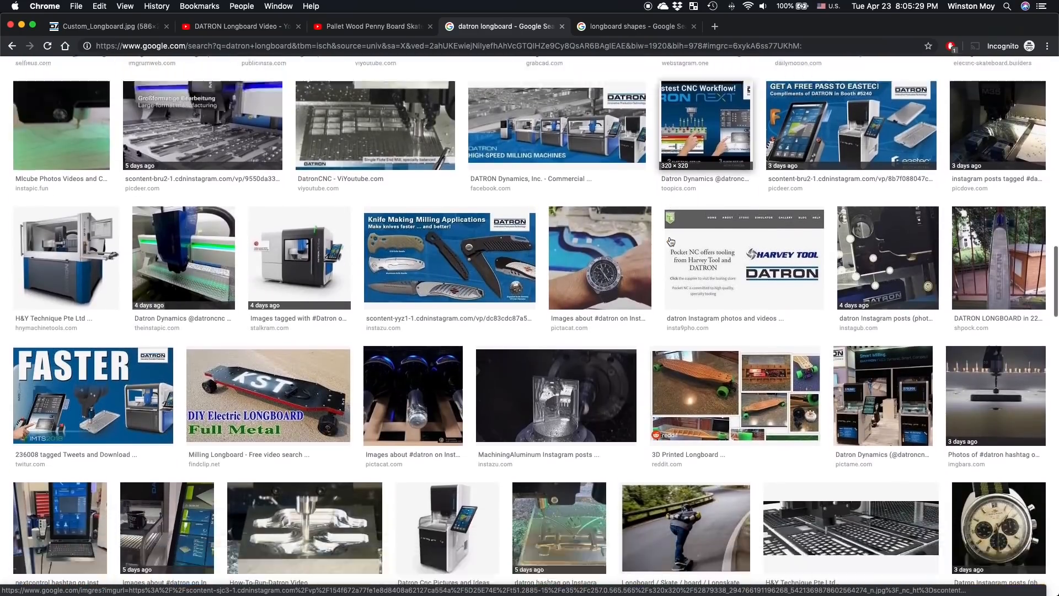
scroll("down", 3)
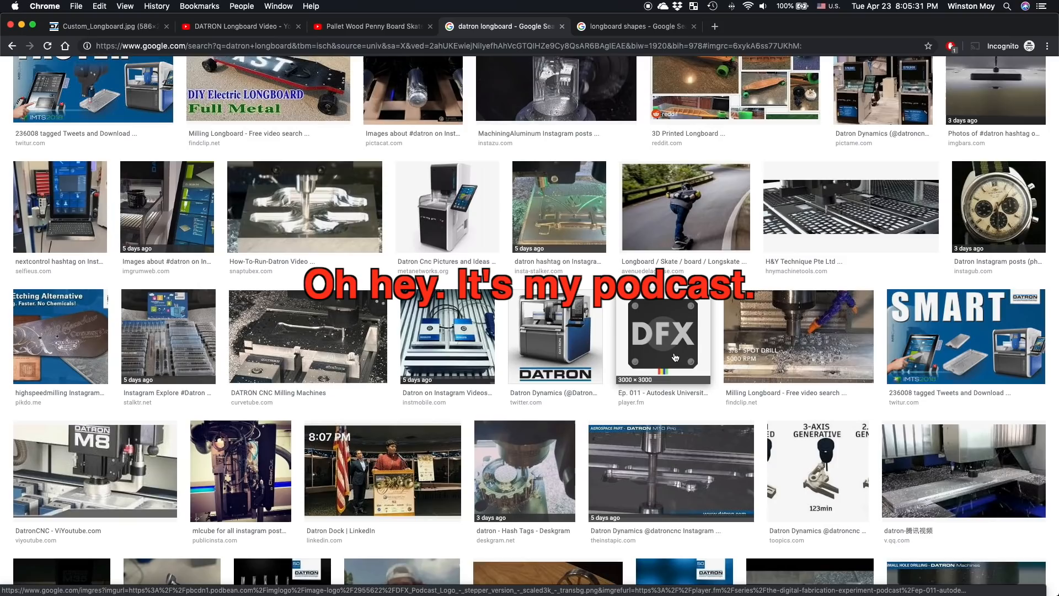
left_click(662, 336)
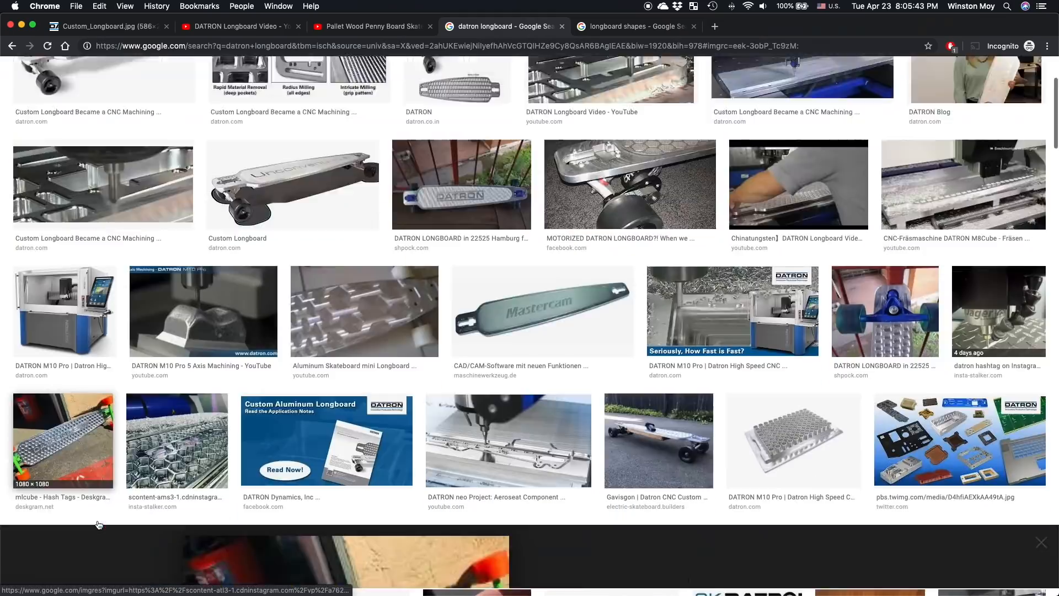
left_click(62, 440)
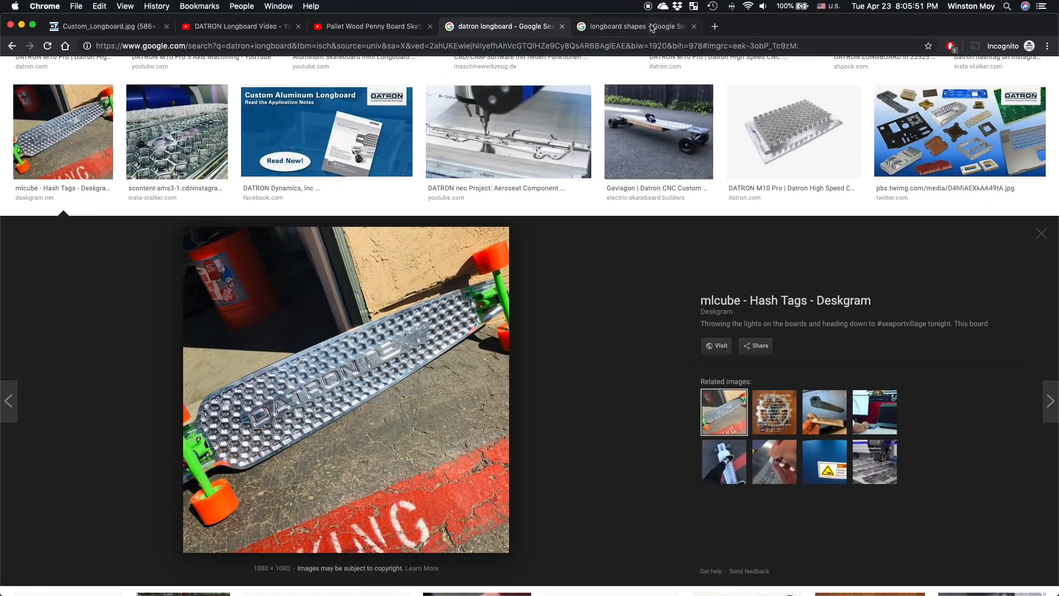
- View the 'longboard shapes' chart from Double Kick Popsicle to Double Drop
left_click(634, 26)
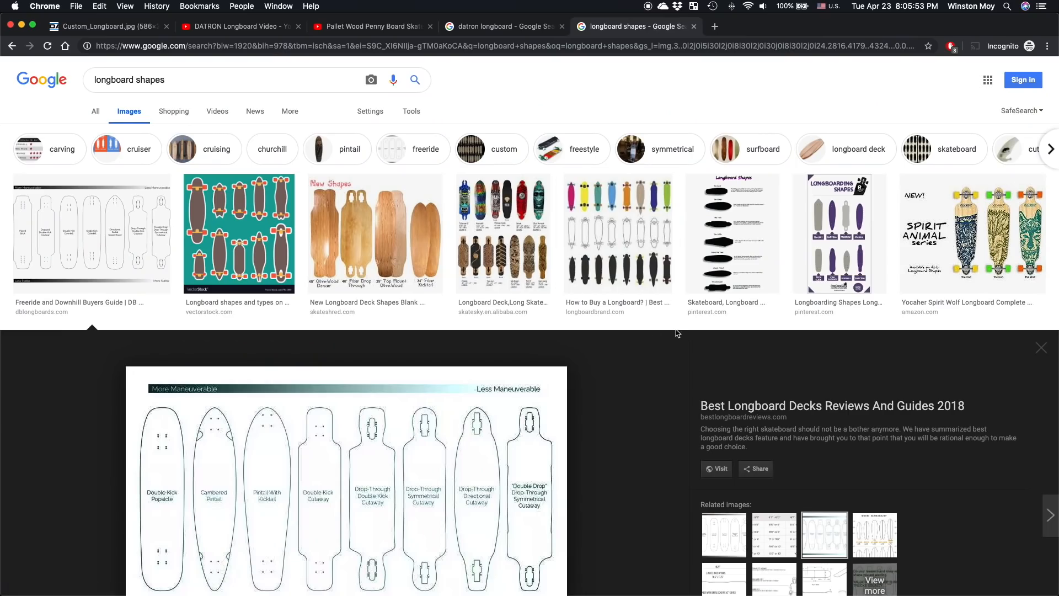
scroll("down", 3)
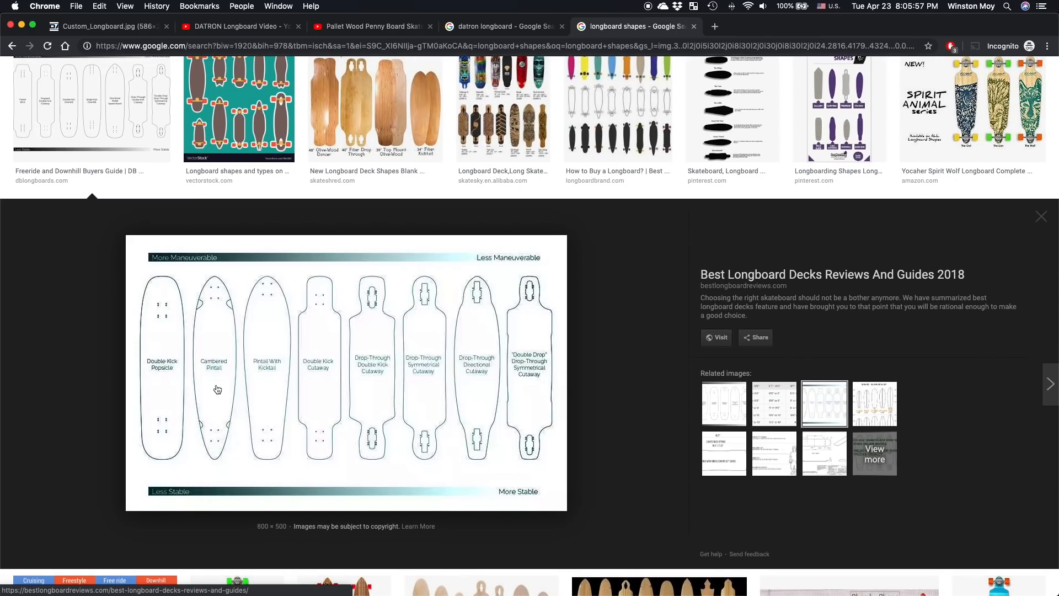
mouse_move(226, 385)
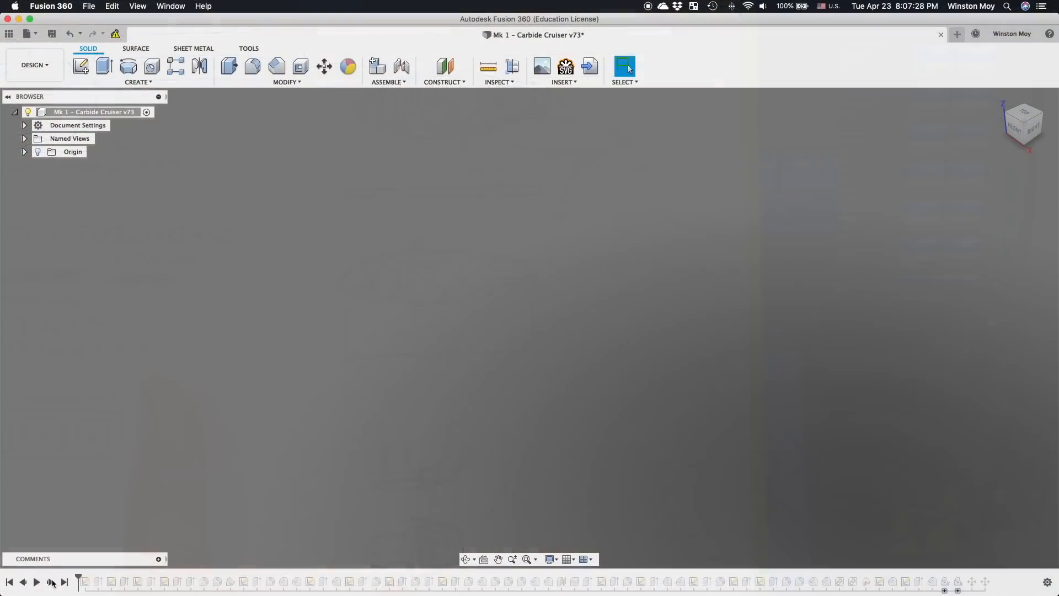
- Replay the Mk 1 Carbide Cruiser timeline to the chevron-ribbed, logo-centred underside
left_click(37, 581)
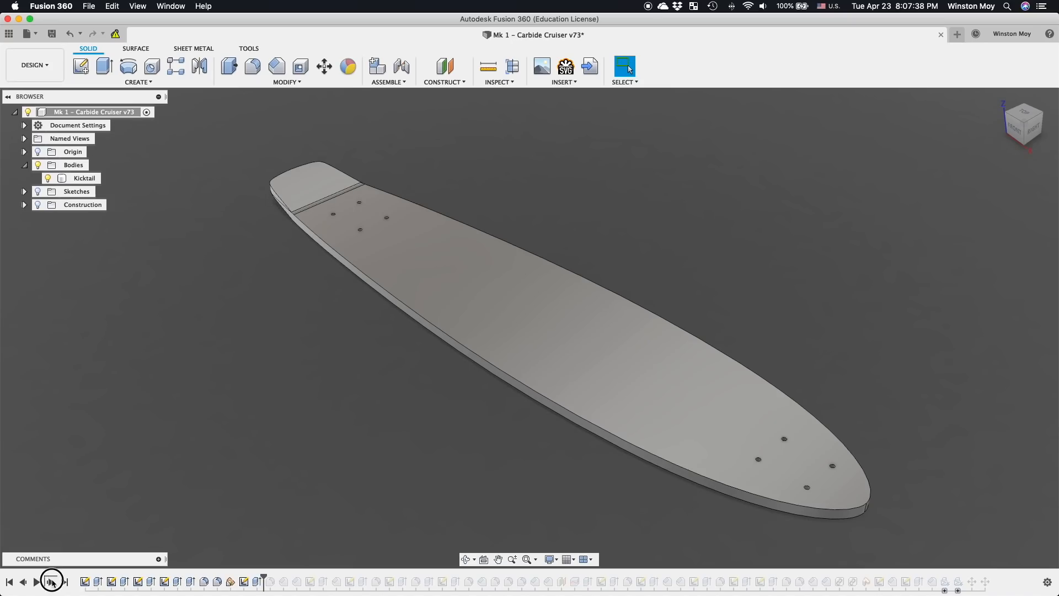
left_click(51, 581)
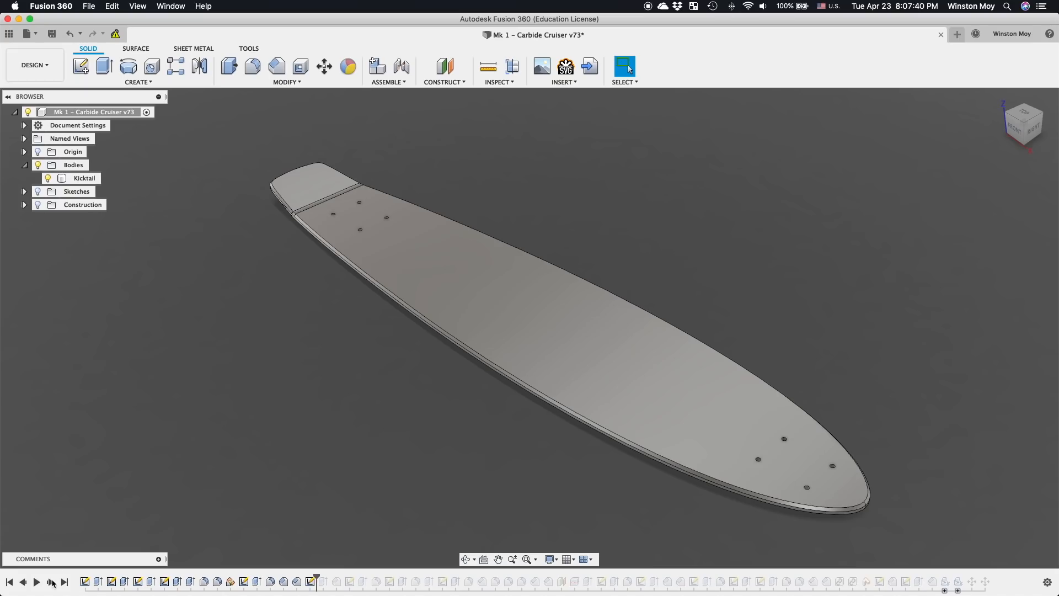
left_click(51, 581)
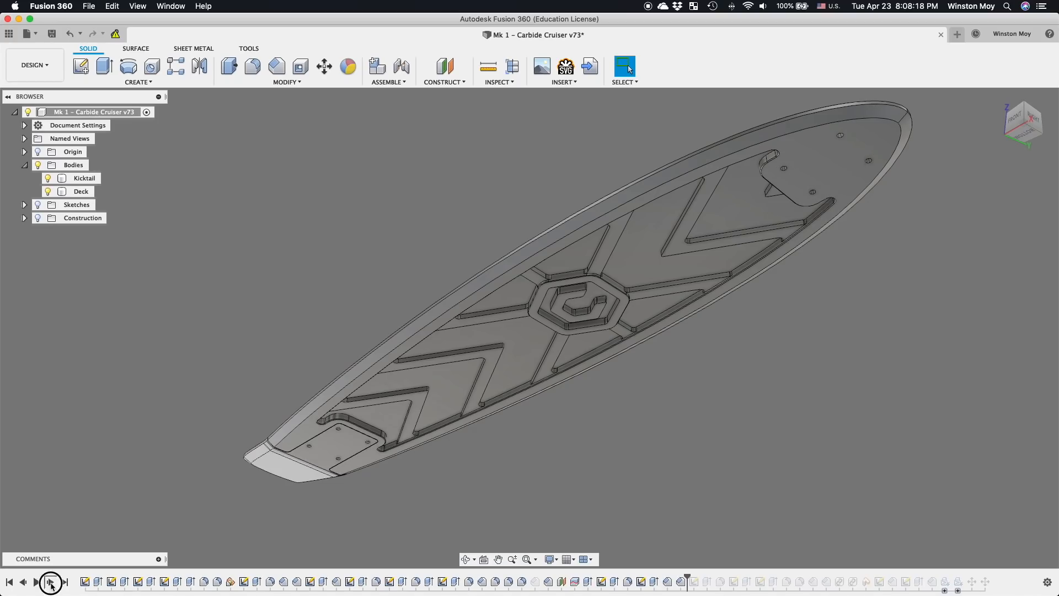
left_click(51, 582)
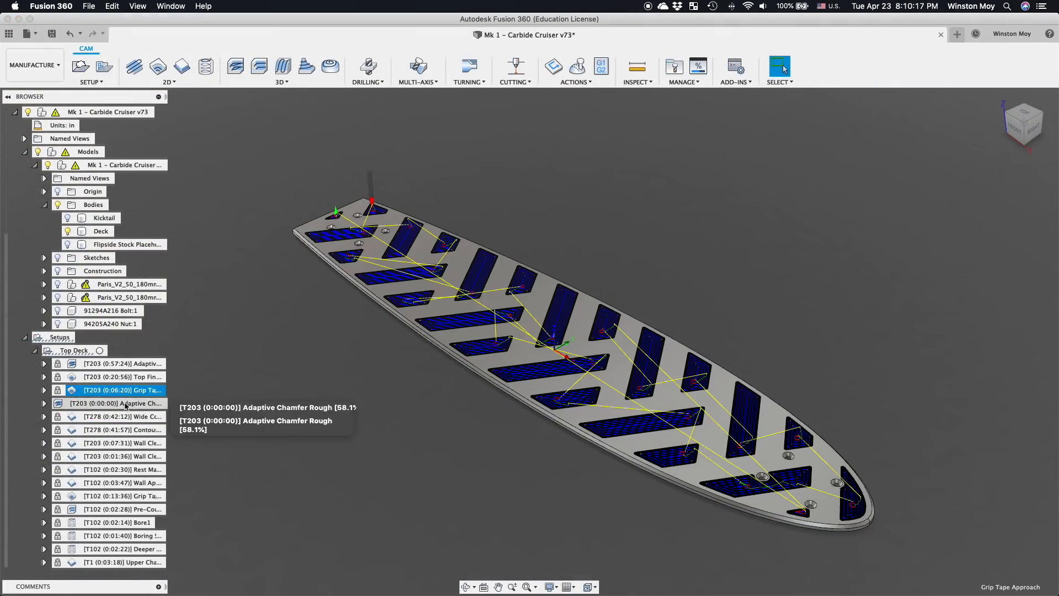
- Preview Top Deck's Adaptive Chamfer Rough and Grip Tape Pocket toolpaths, then expand Bottom Deck
left_click(123, 416)
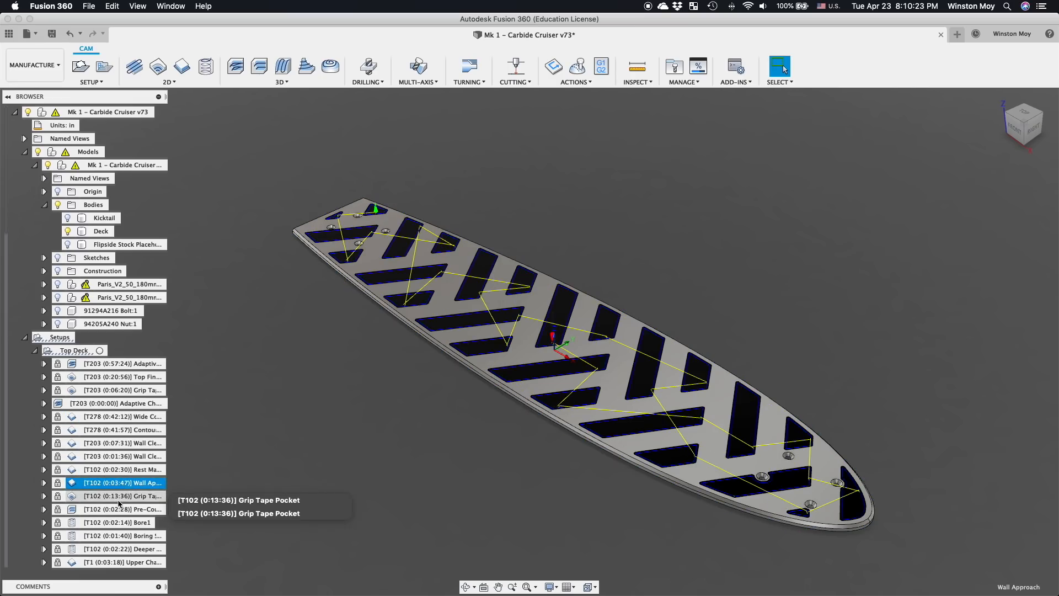
left_click(121, 508)
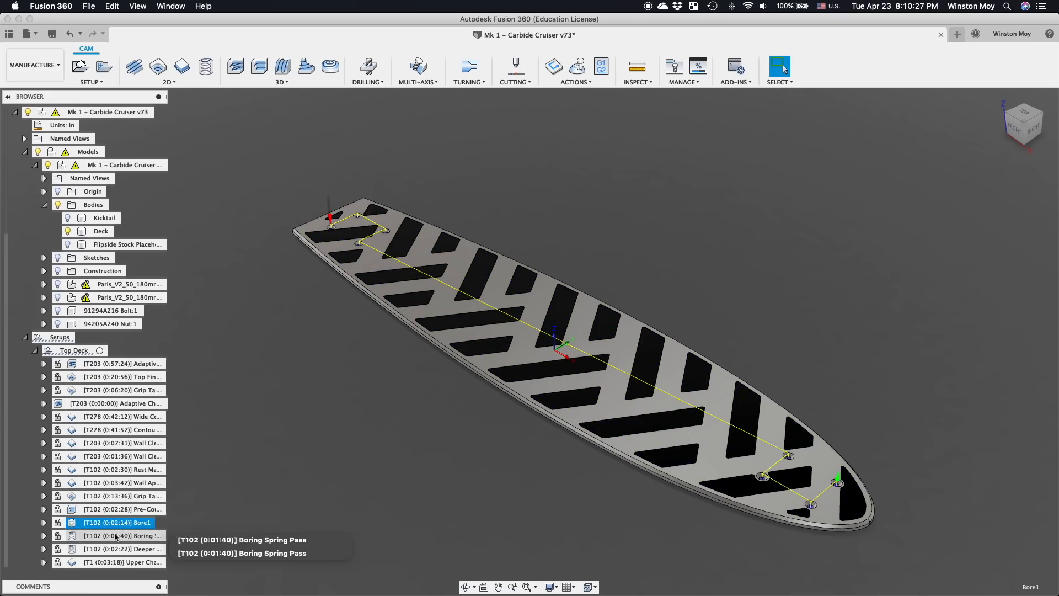
left_click(123, 548)
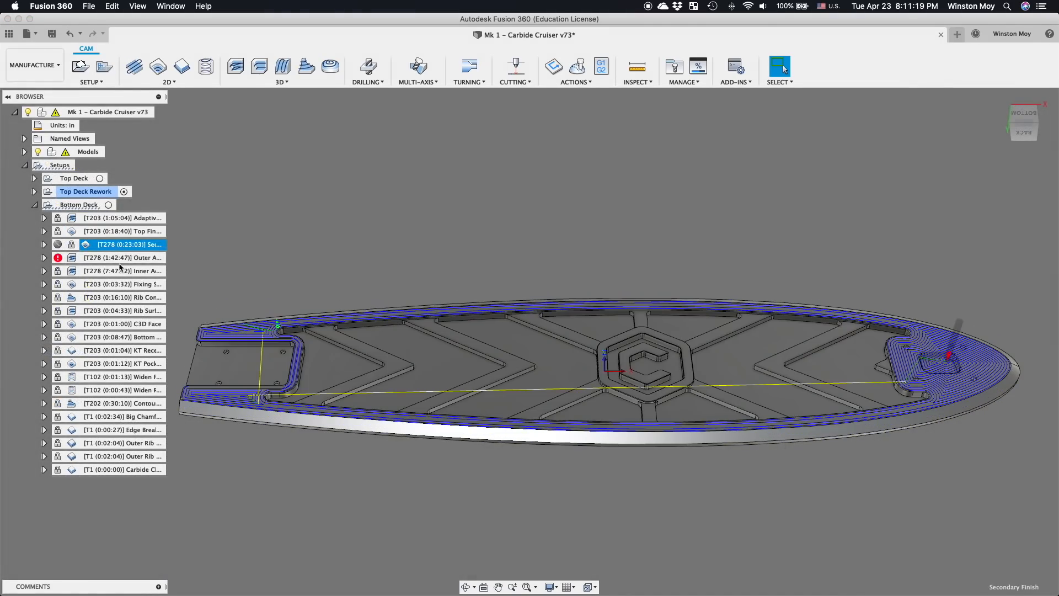
- Preview Bottom Deck toolpaths: adaptive roughing, rib, pocket, rear-hole and chamfer operations
left_click(122, 257)
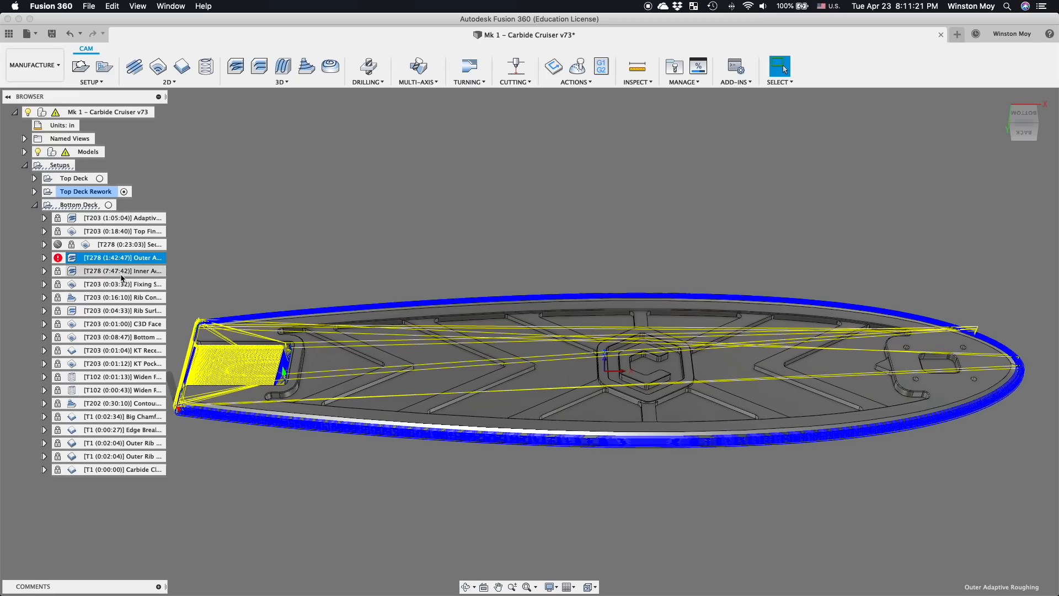
left_click(121, 270)
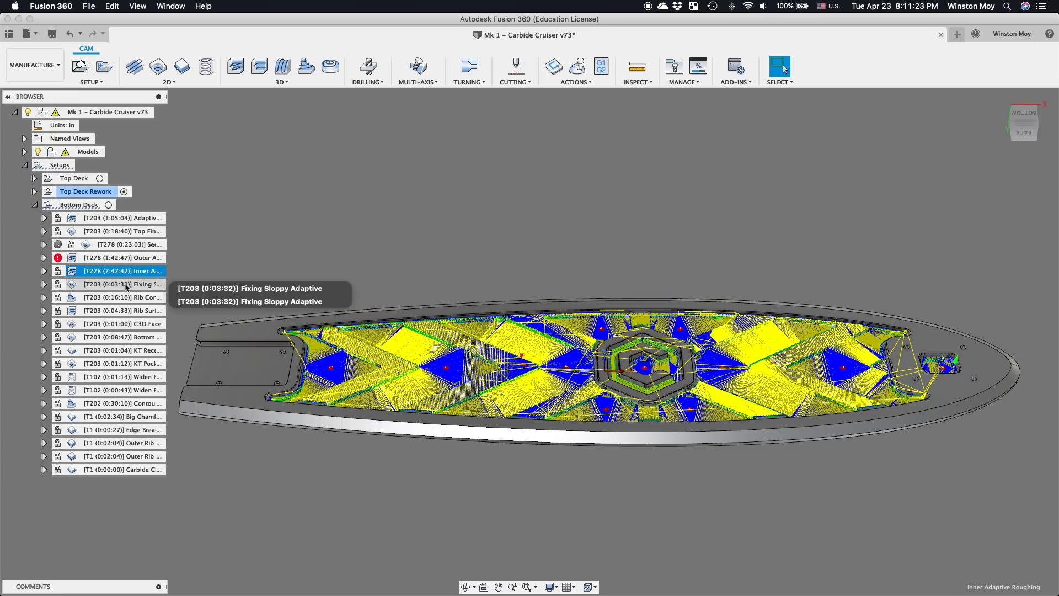
left_click(121, 297)
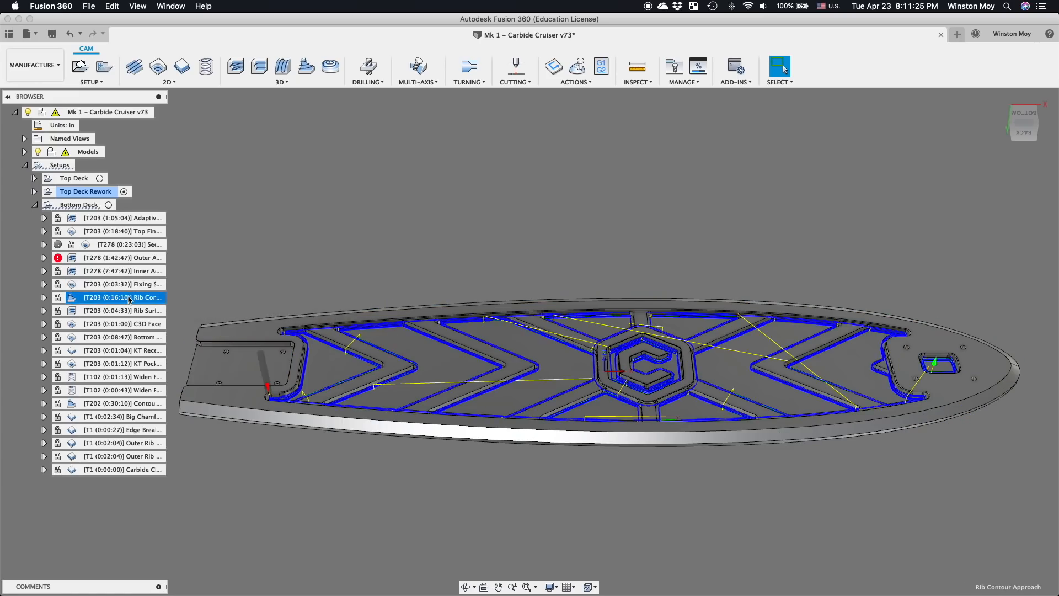
left_click(121, 310)
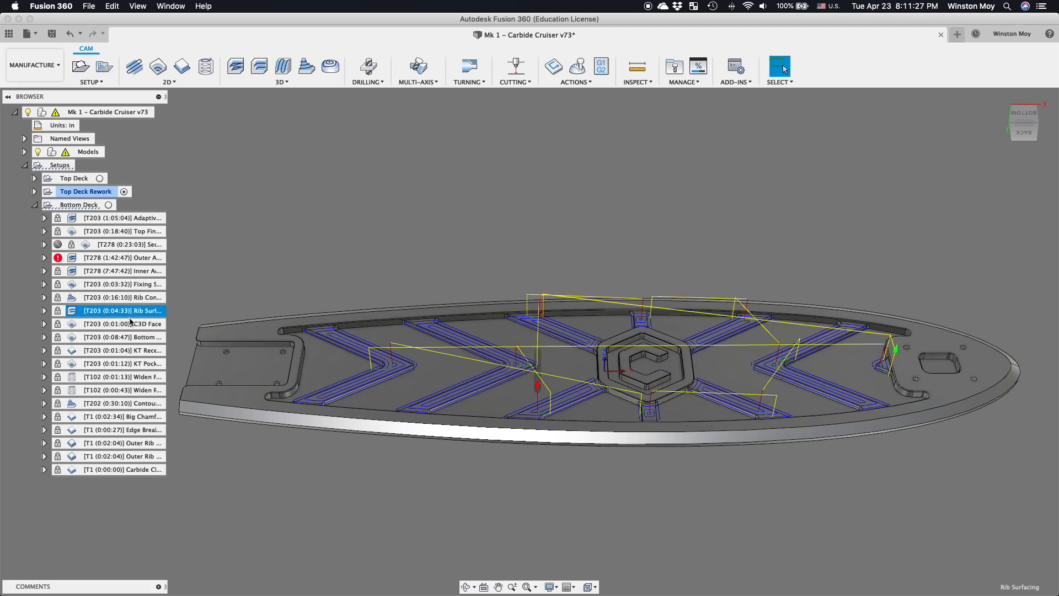
left_click(124, 337)
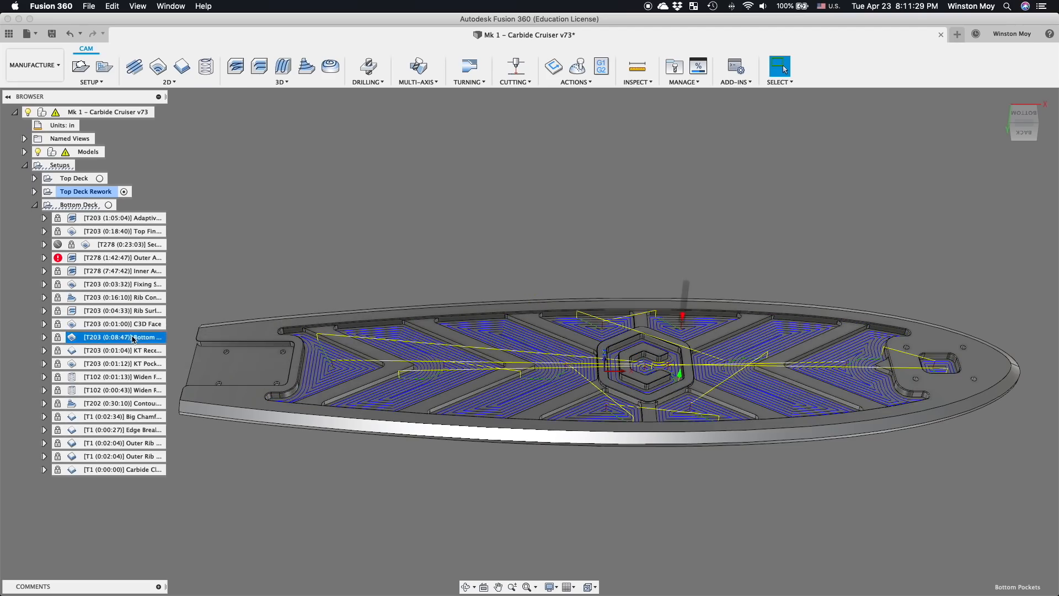
left_click(121, 364)
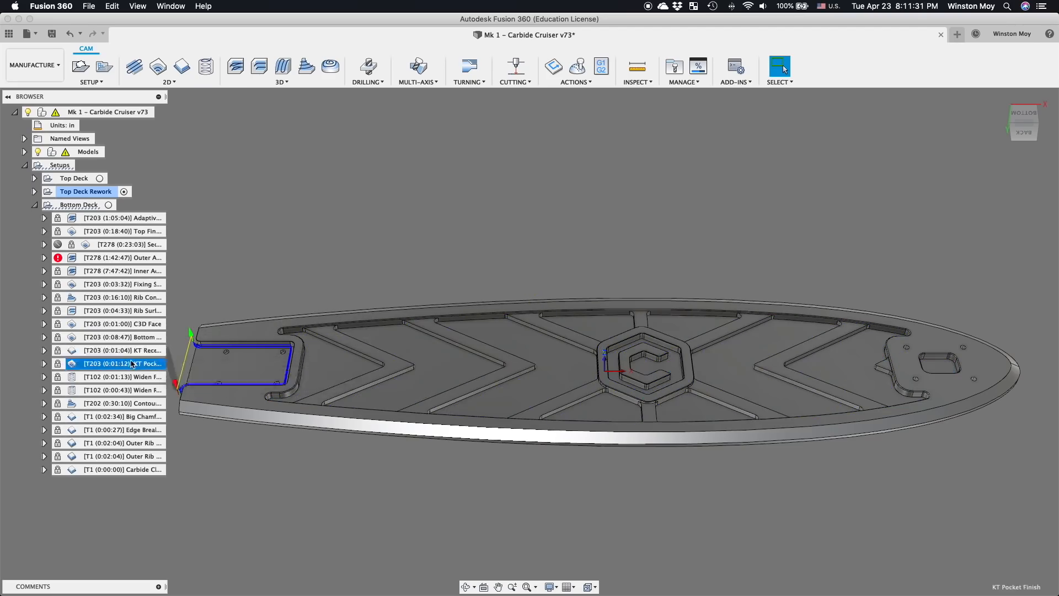
left_click(122, 390)
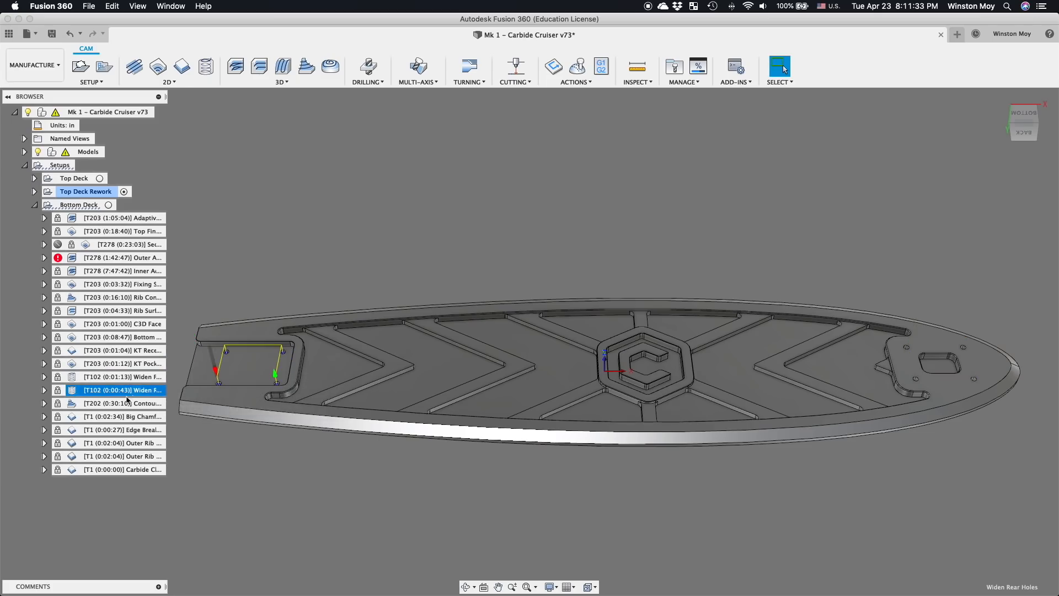
left_click(122, 416)
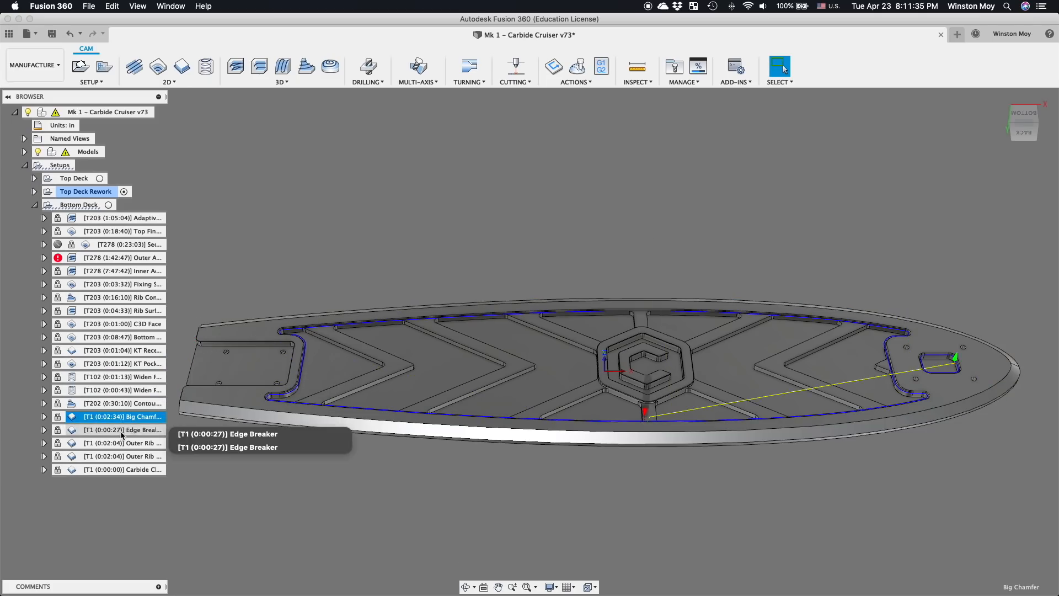
left_click(121, 442)
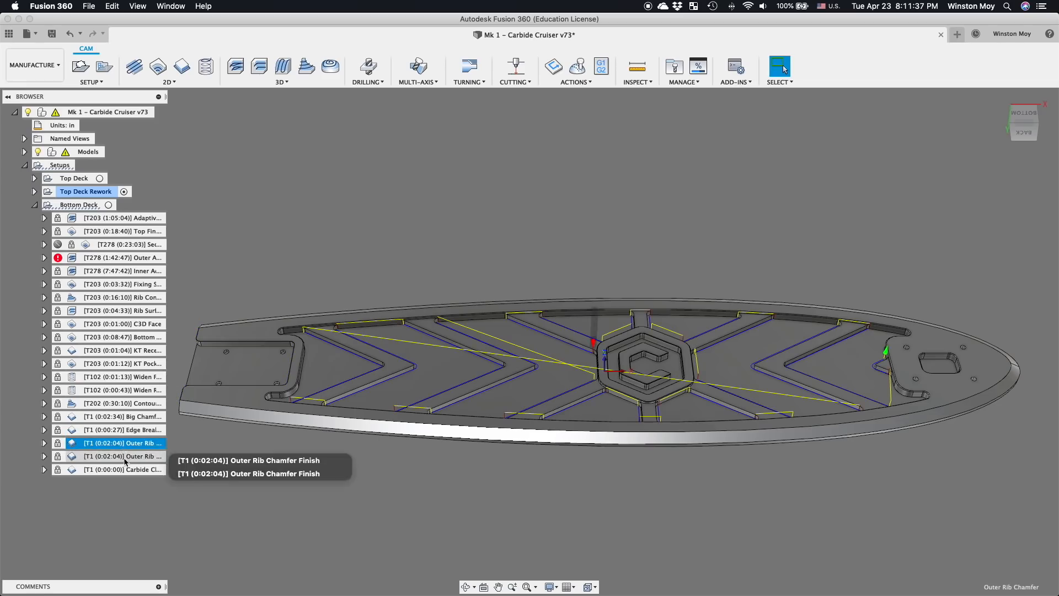
left_click(121, 469)
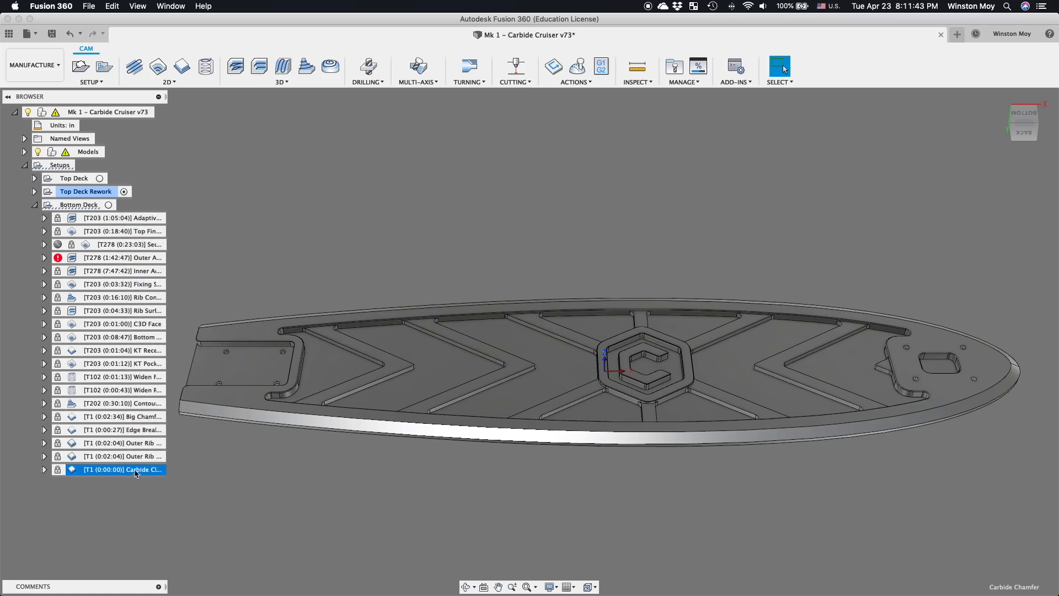
- Simulate the bottom deck toolpaths from the Carbide Chamfer operation's context menu
right_click(122, 469)
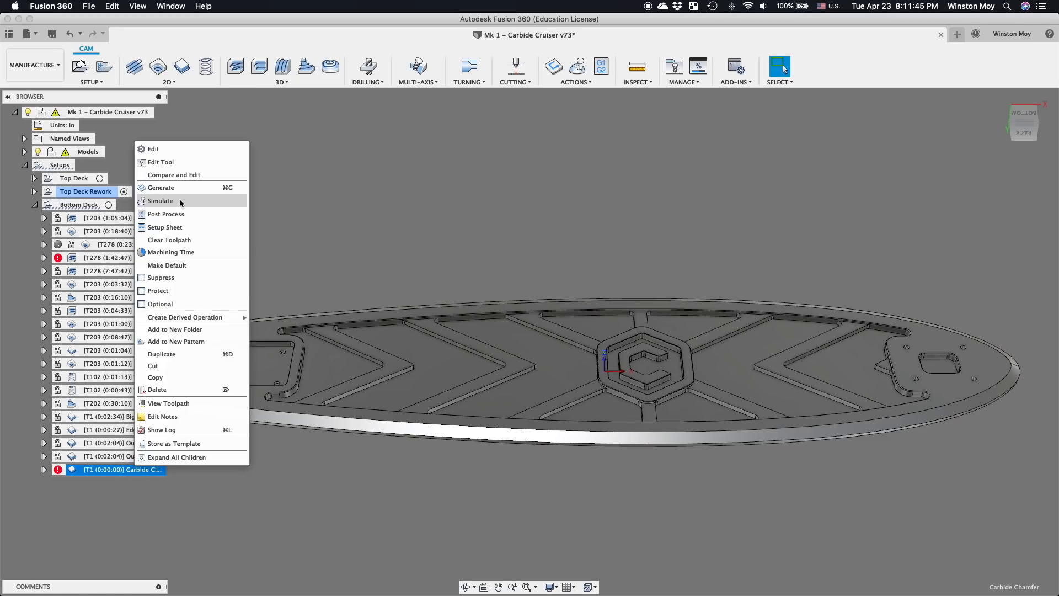
left_click(161, 187)
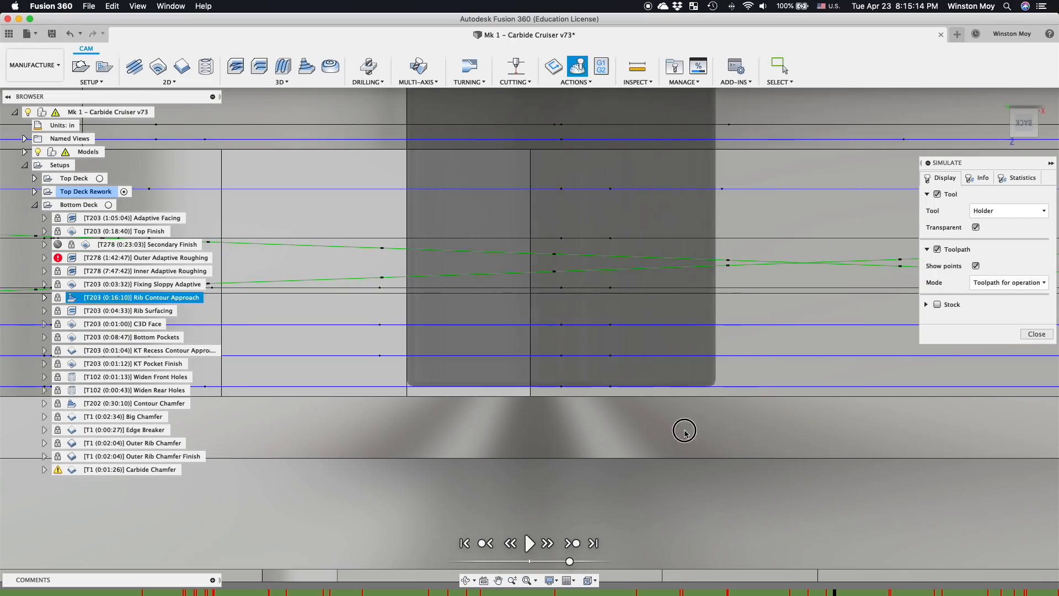
- Play the bottom deck machining simulation
left_click(529, 542)
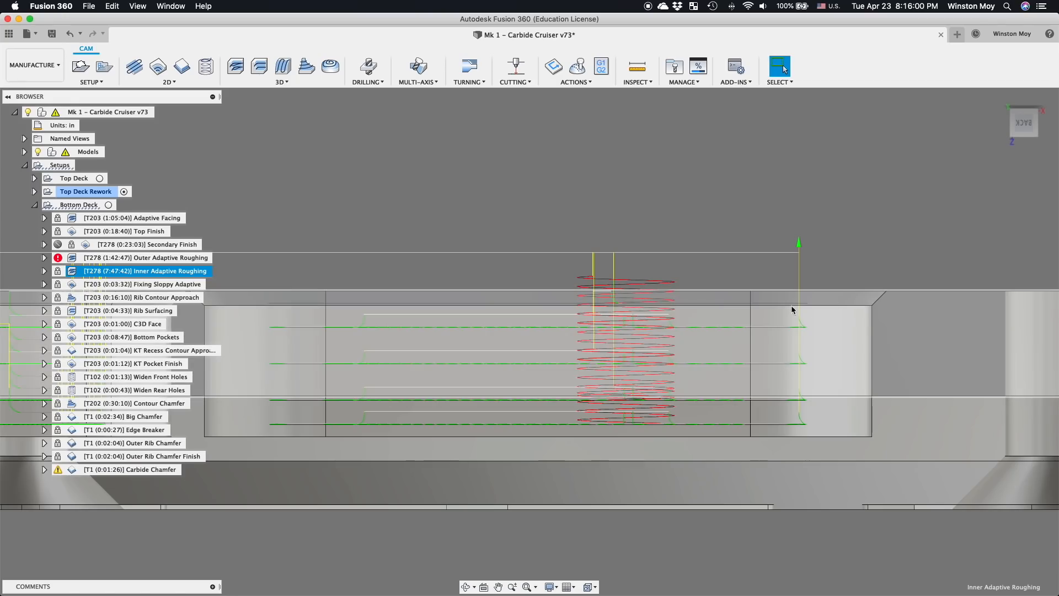
mouse_move(792, 382)
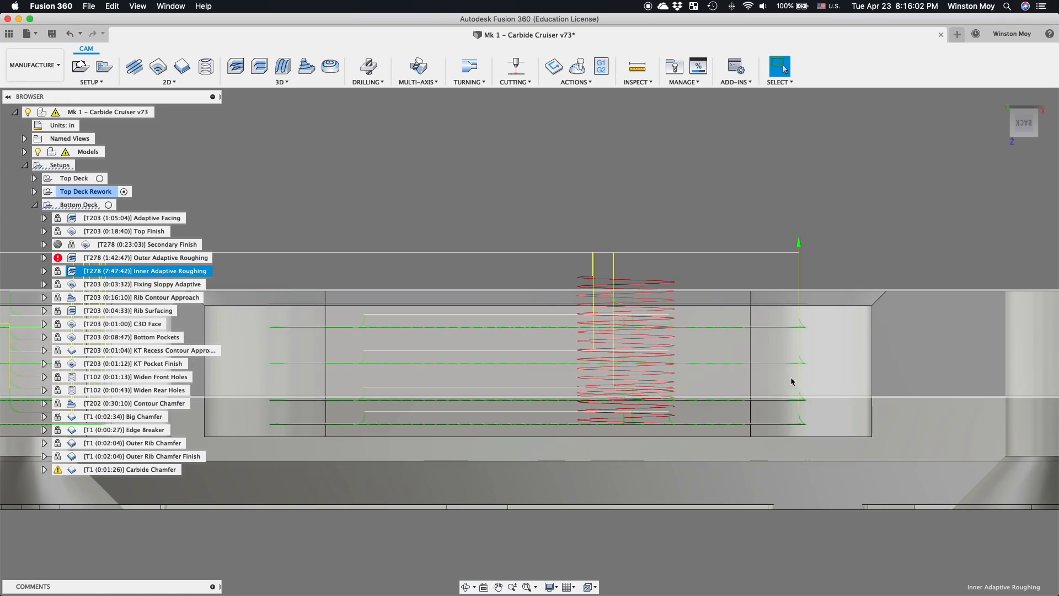